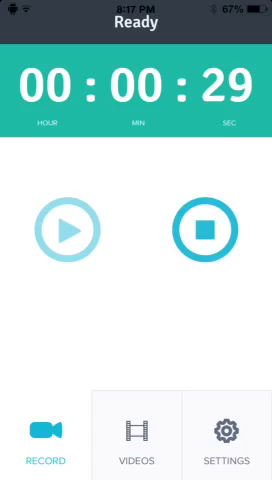
# - Stop the roughly 34-second recording and open the captured video in the player
pyautogui.click(135, 434)
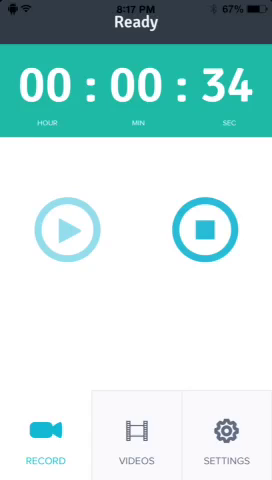
pyautogui.click(136, 438)
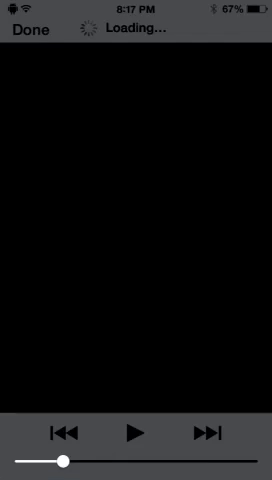
# - Close the player with Done to reach the 8:16:44 PM recording's share sheet
pyautogui.click(28, 37)
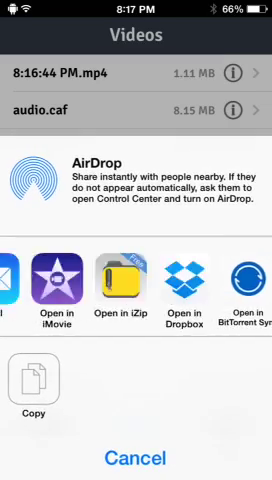
# - Cancel the share sheet and view Settings showing 100% portrait video and stereo 44100 Hz audio
pyautogui.click(135, 455)
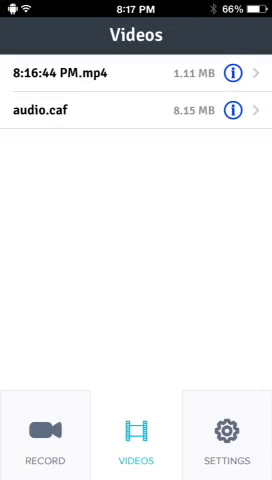
pyautogui.click(226, 429)
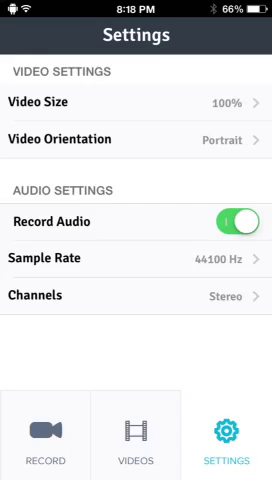
# - Check the Video Orientation options, keep Portrait, and go back to the Record screen
pyautogui.click(136, 139)
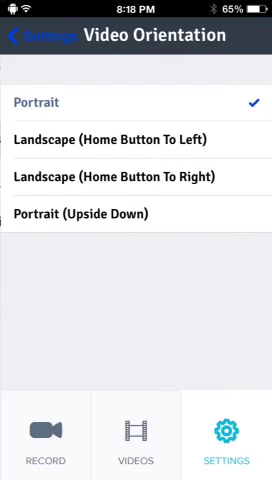
pyautogui.click(136, 176)
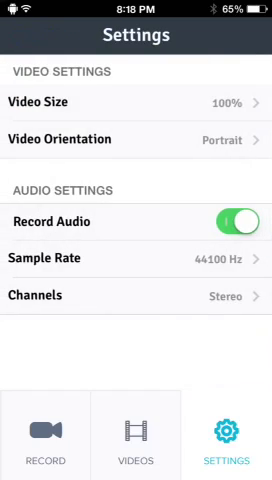
pyautogui.click(45, 432)
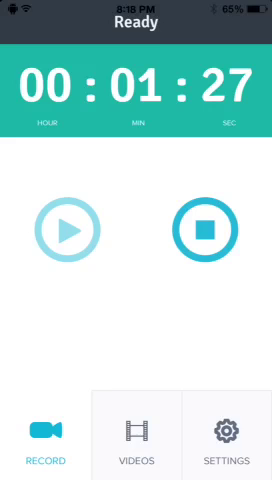